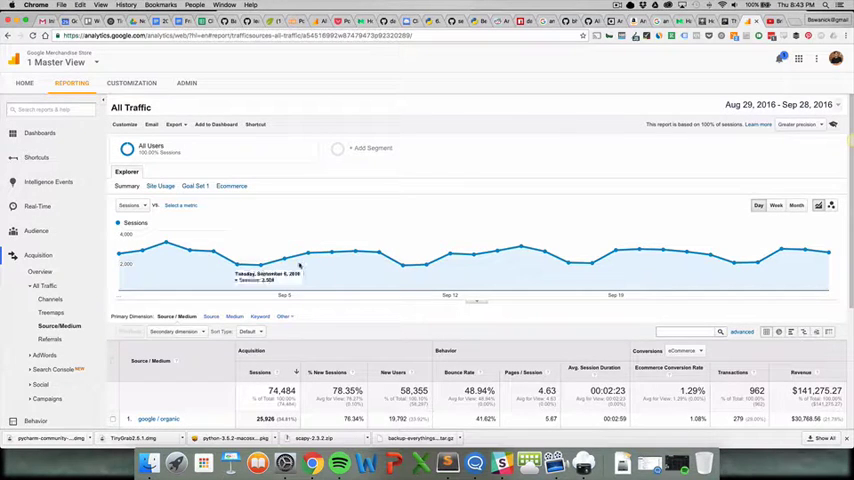
mouse_move(736, 252)
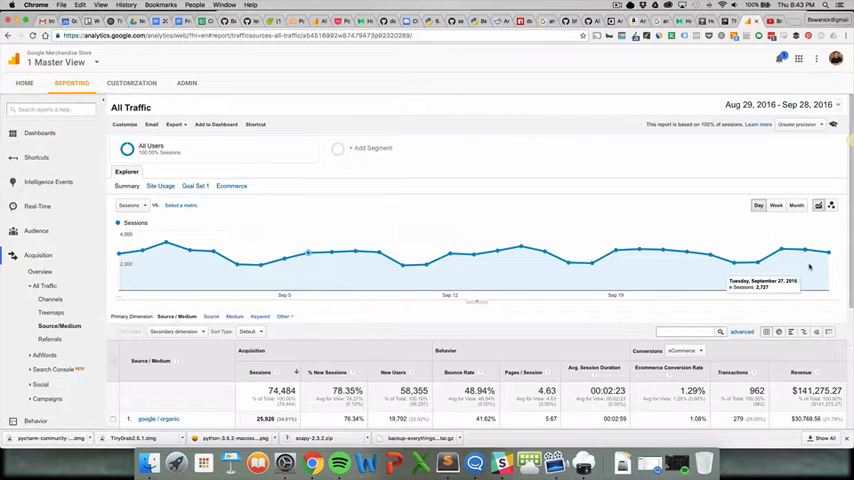
Drill into the google / organic row so the Source/Medium report shows only that traffic by landing page.
scroll("down", 3)
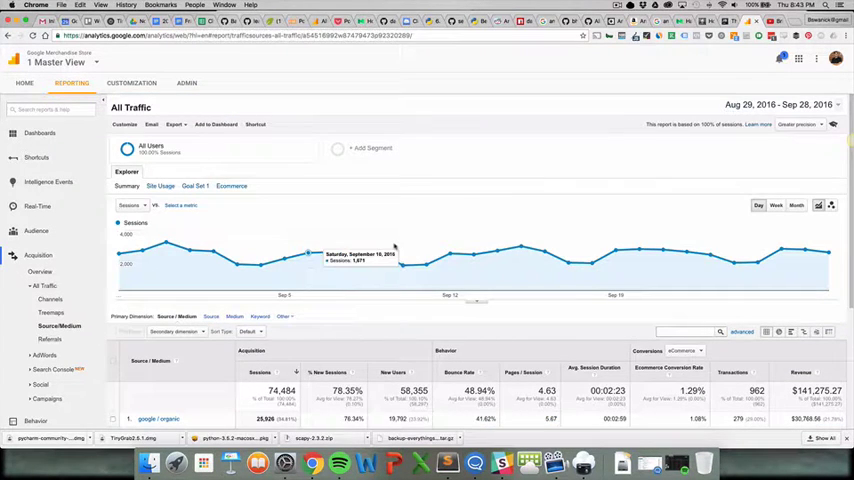
left_click(182, 204)
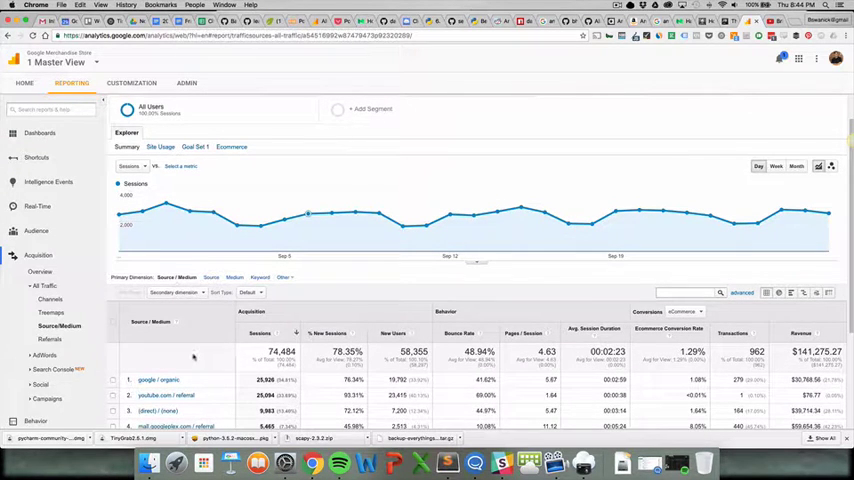
scroll("down", 3)
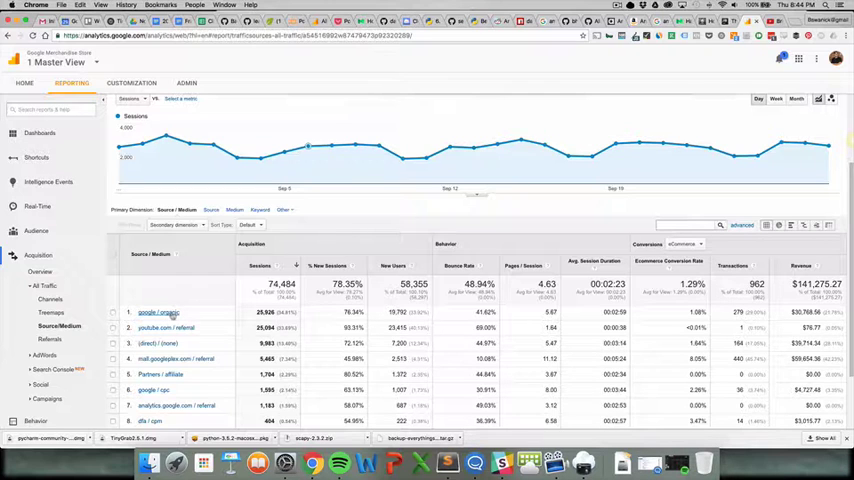
left_click(158, 312)
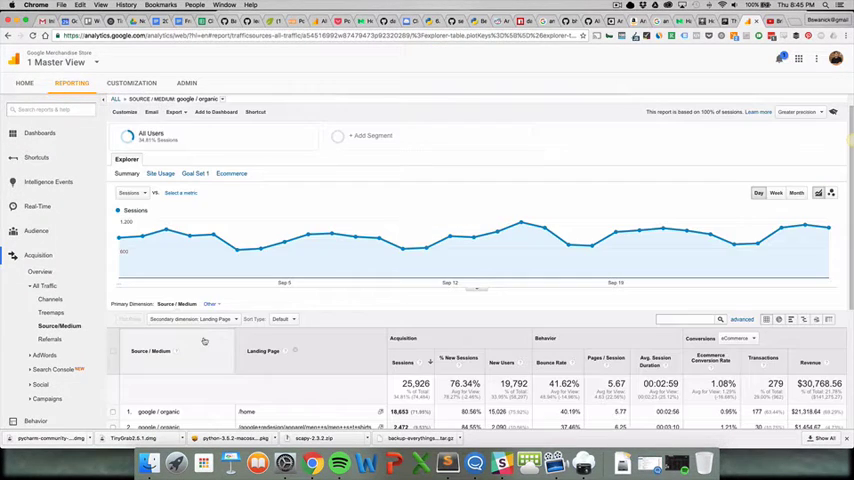
scroll("down", 3)
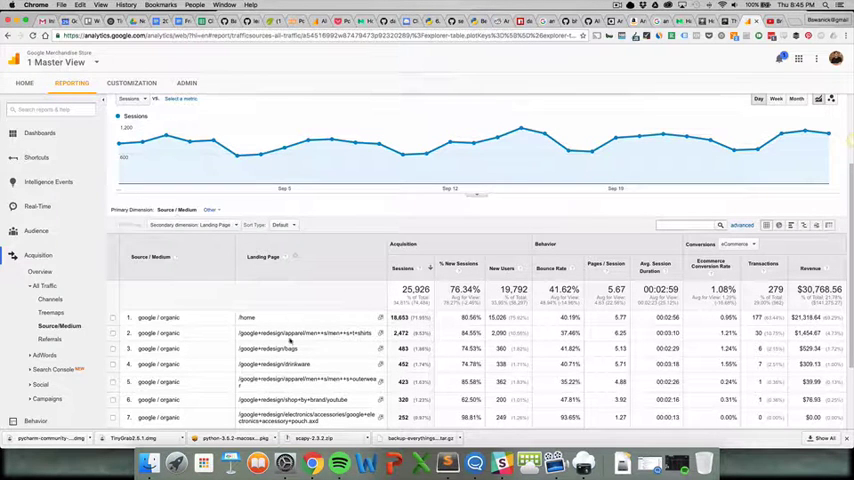
scroll("down", 3)
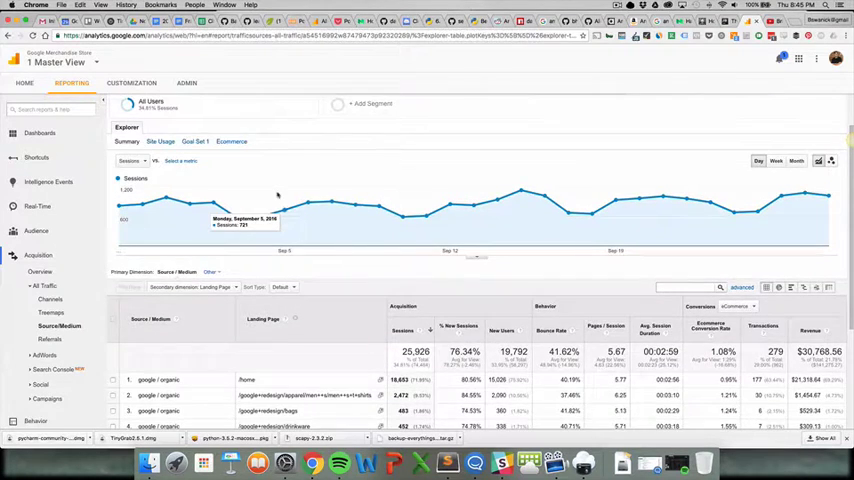
left_click(176, 132)
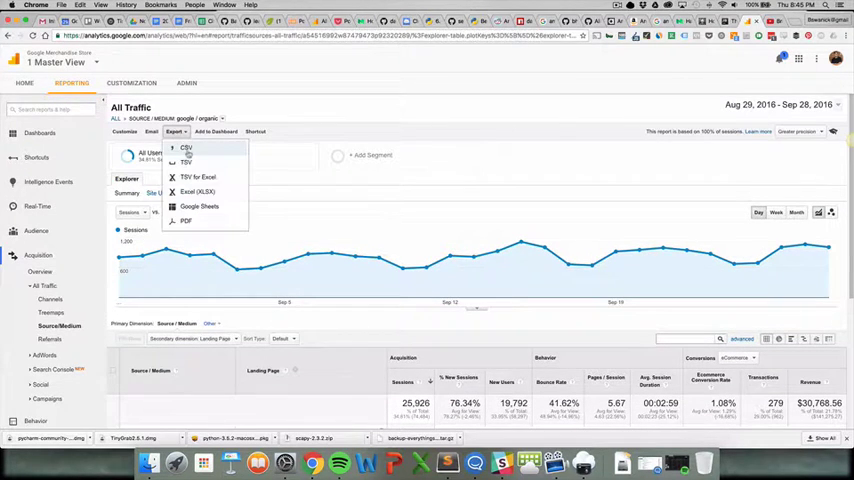
Export the google / organic landing-page report as a CSV file for Excel.
left_click(186, 148)
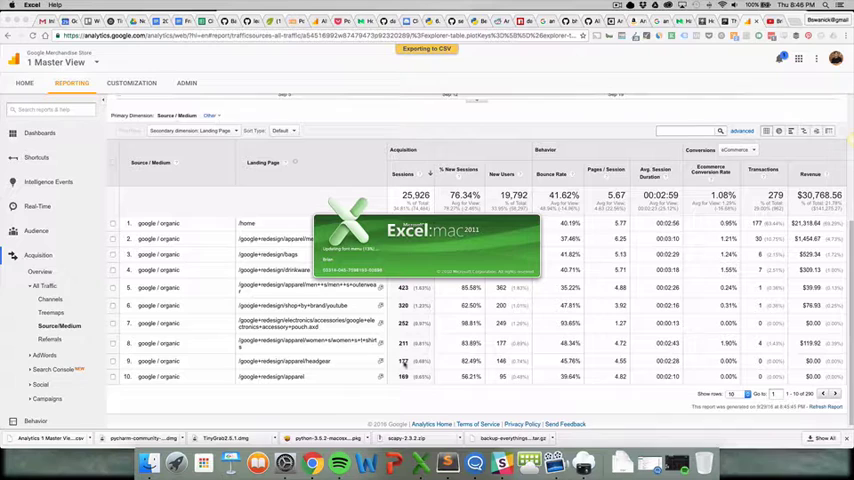
mouse_move(376, 300)
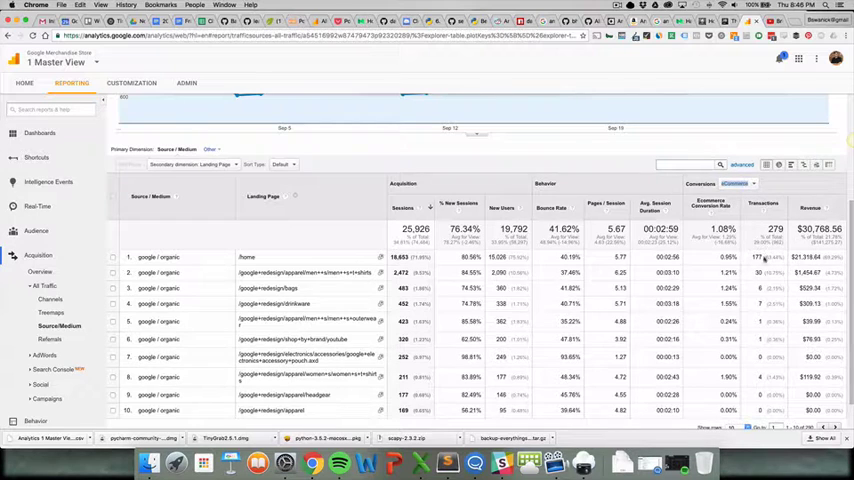
Switch the secondary dimension to Browser by searching 'brow', splitting google / organic by browser.
left_click(190, 164)
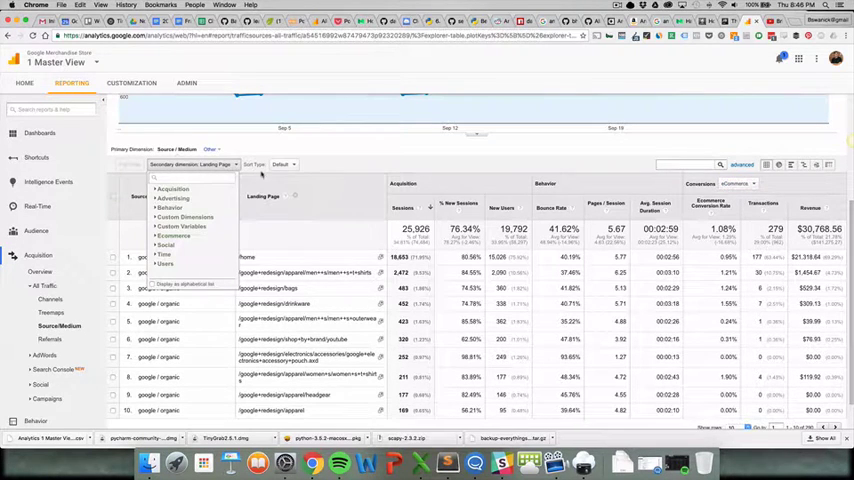
type("brow")
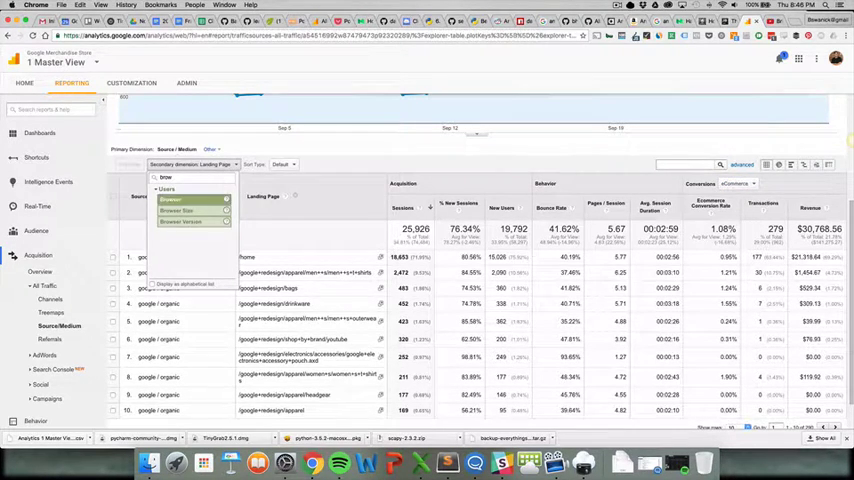
left_click(172, 200)
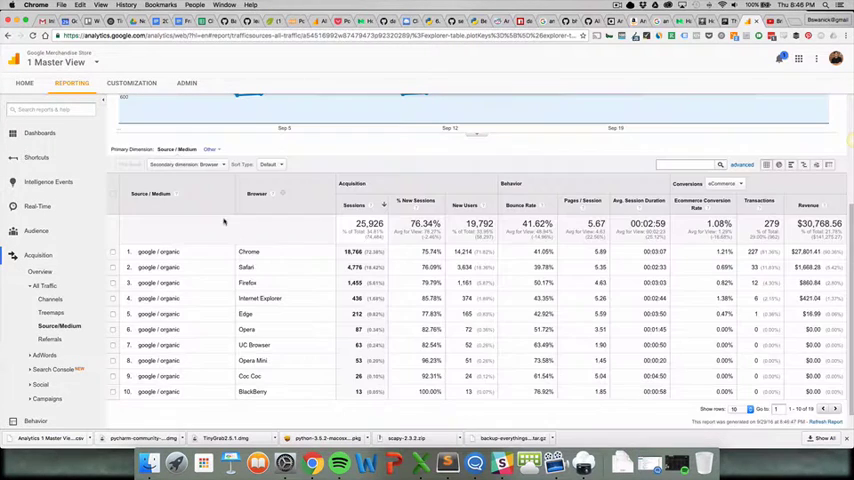
mouse_move(224, 278)
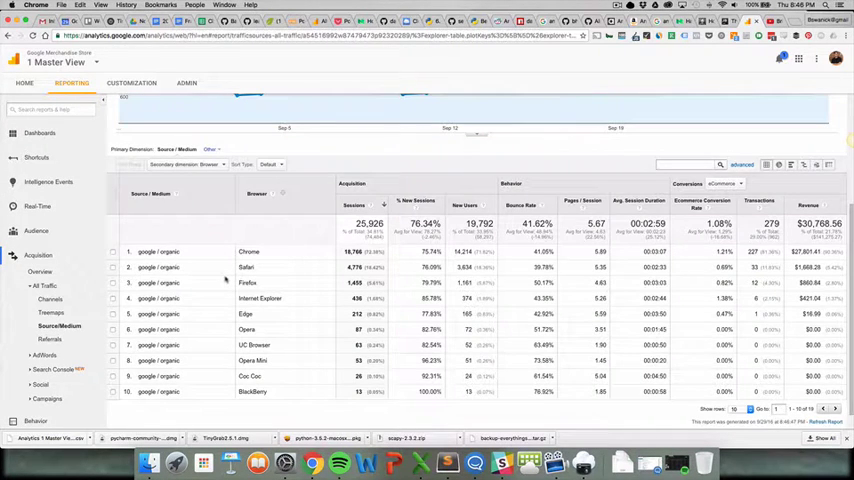
mouse_move(178, 260)
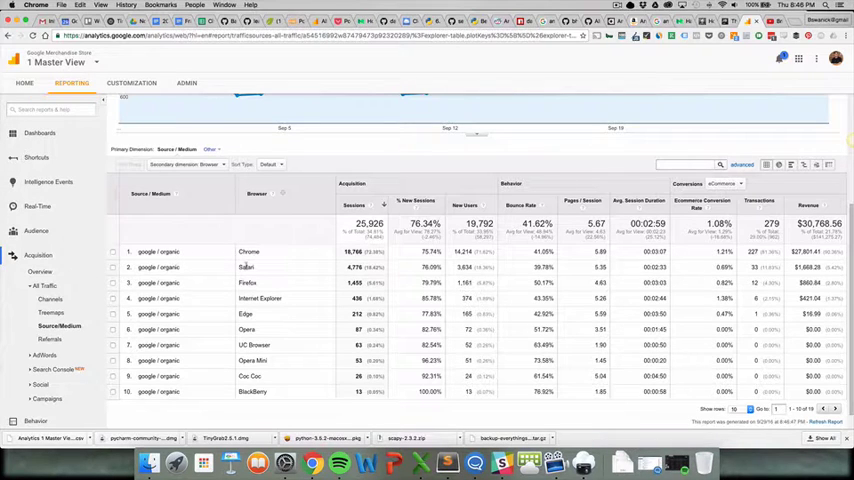
mouse_move(278, 300)
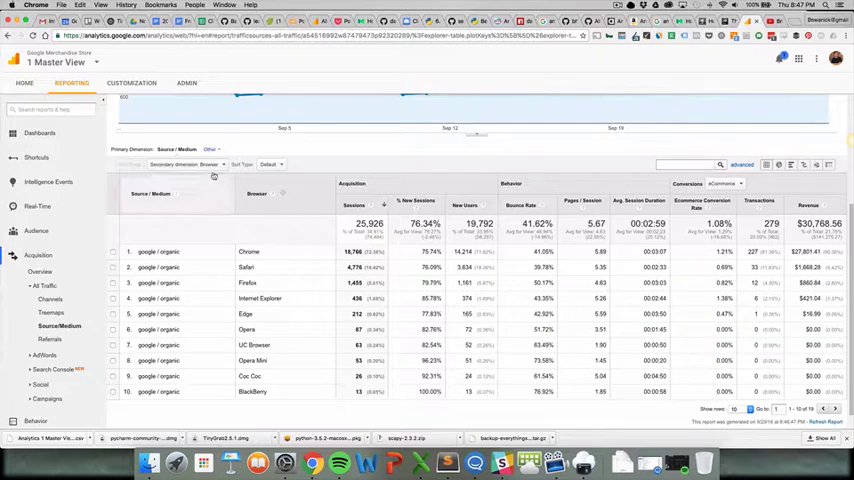
left_click(184, 164)
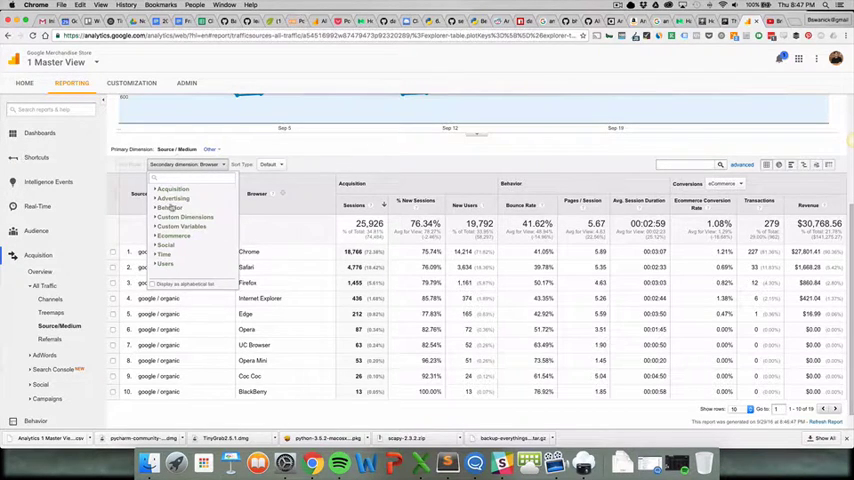
mouse_move(270, 250)
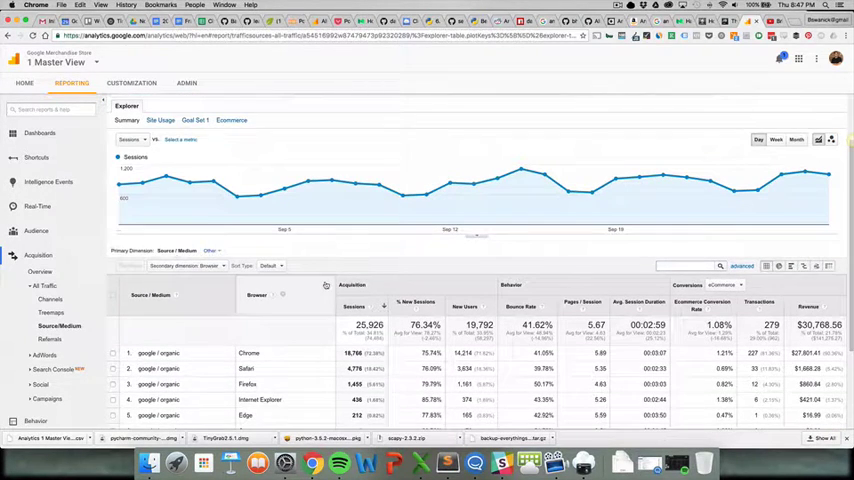
mouse_move(450, 186)
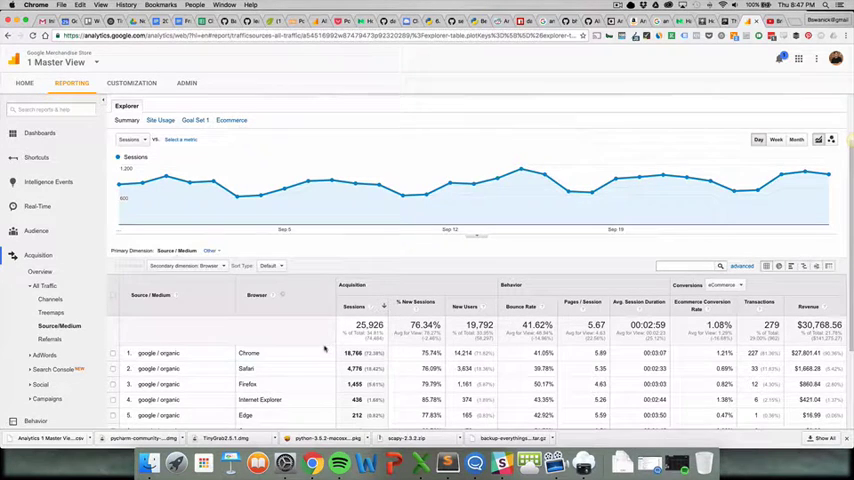
Replace the Browser secondary dimension with Product Category (Content Group).
scroll("down", 3)
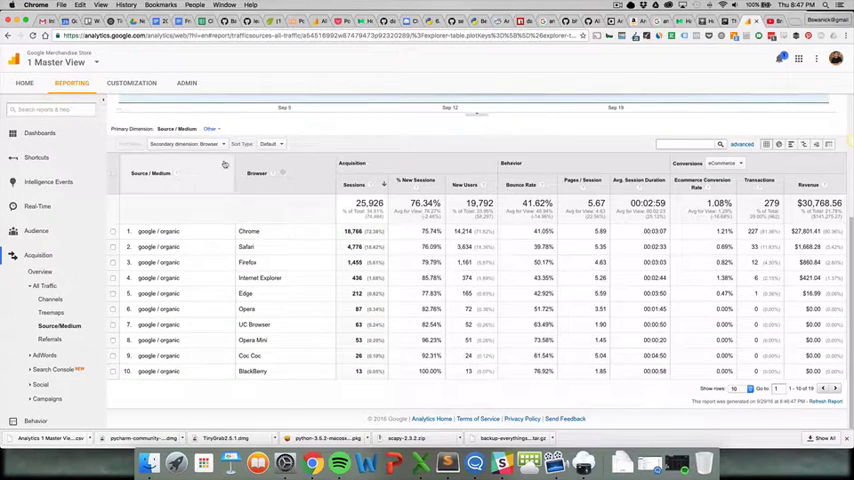
left_click(184, 144)
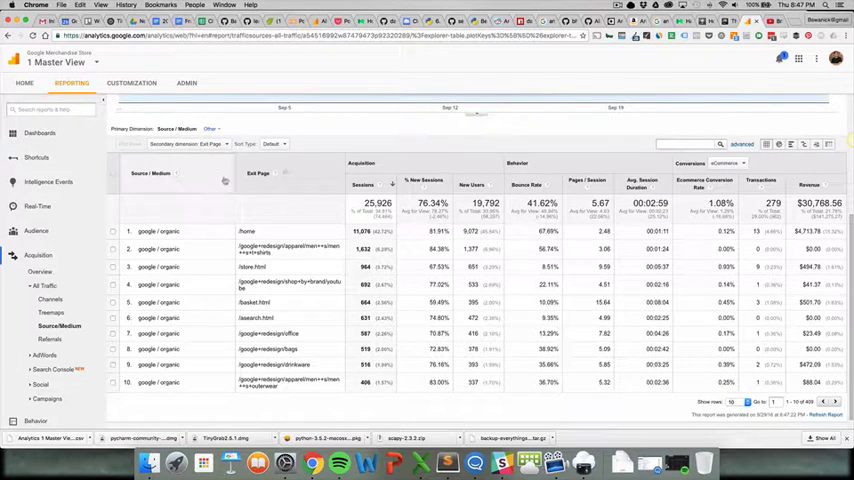
left_click(186, 144)
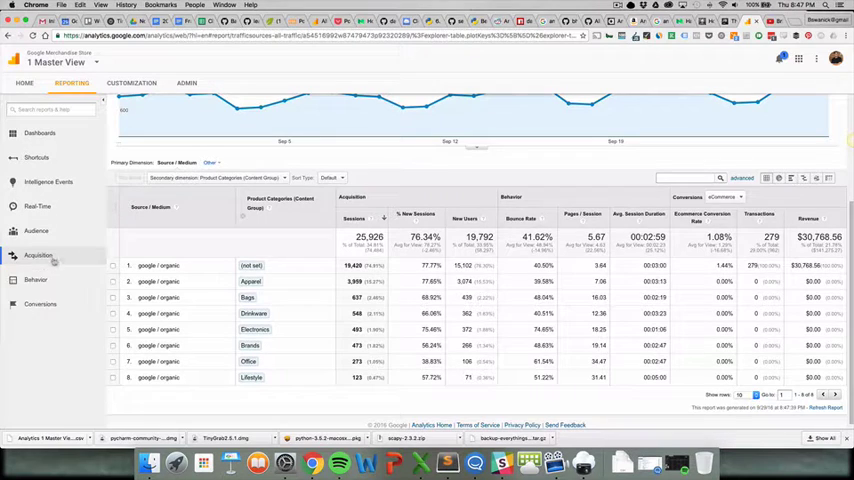
Drill into /home in the Landing Pages report and view its source/medium split, selecting google / cpc.
left_click(36, 280)
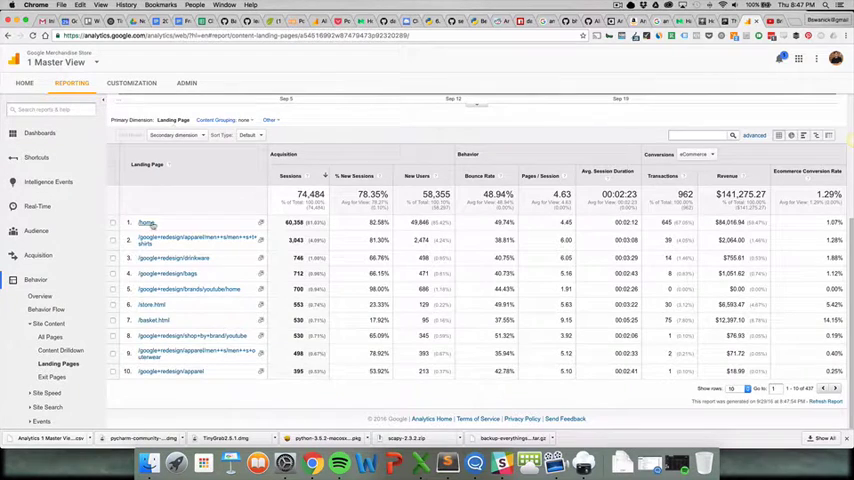
left_click(148, 222)
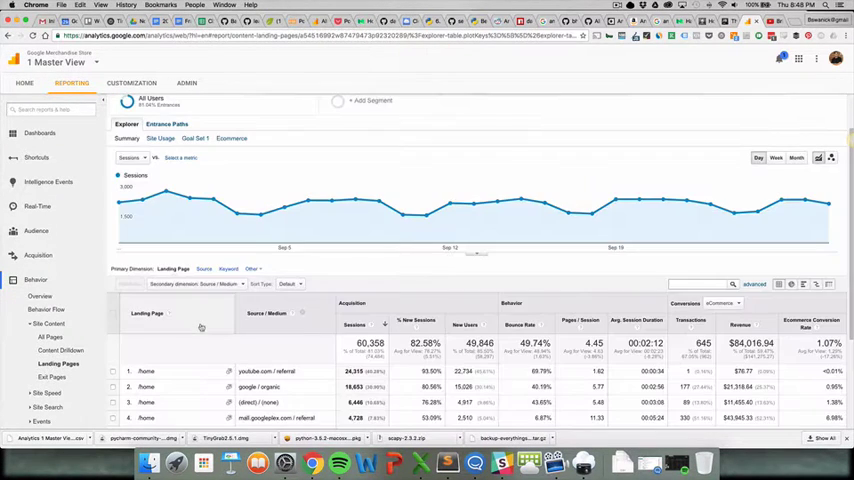
scroll("down", 3)
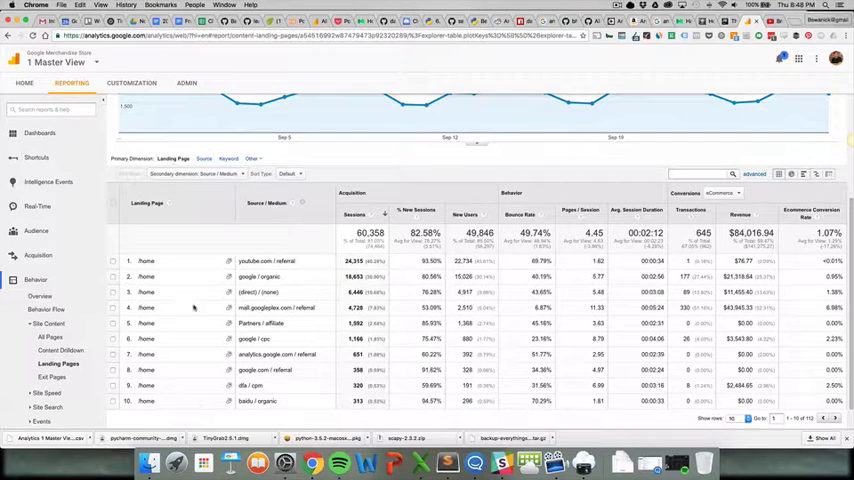
mouse_move(286, 276)
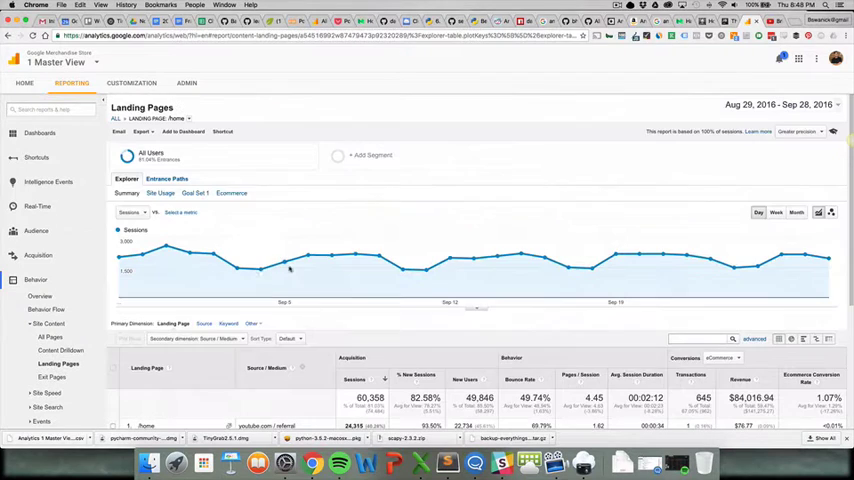
scroll("down", 3)
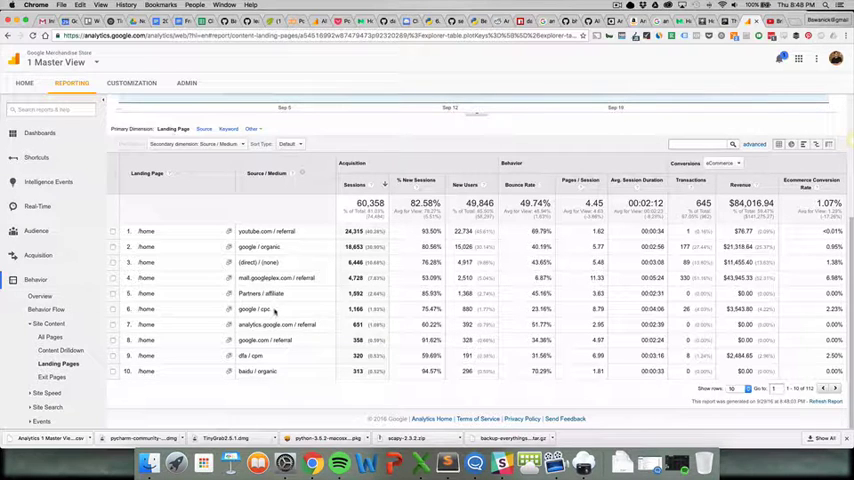
double_click(254, 308)
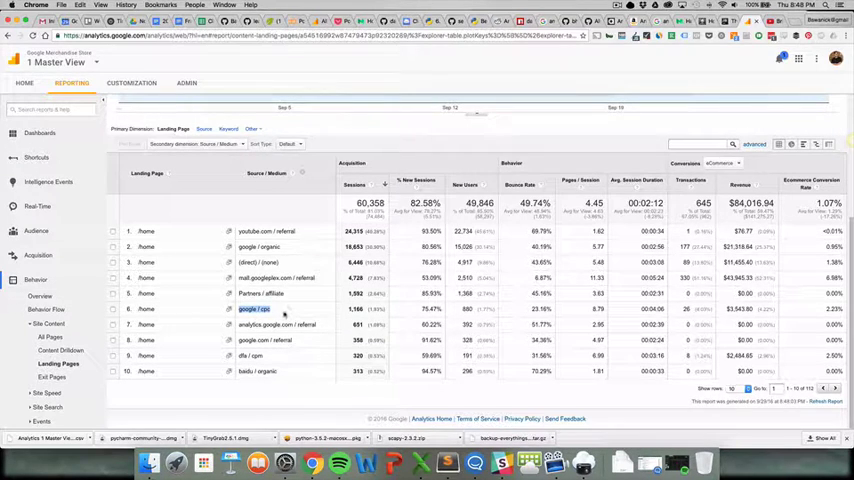